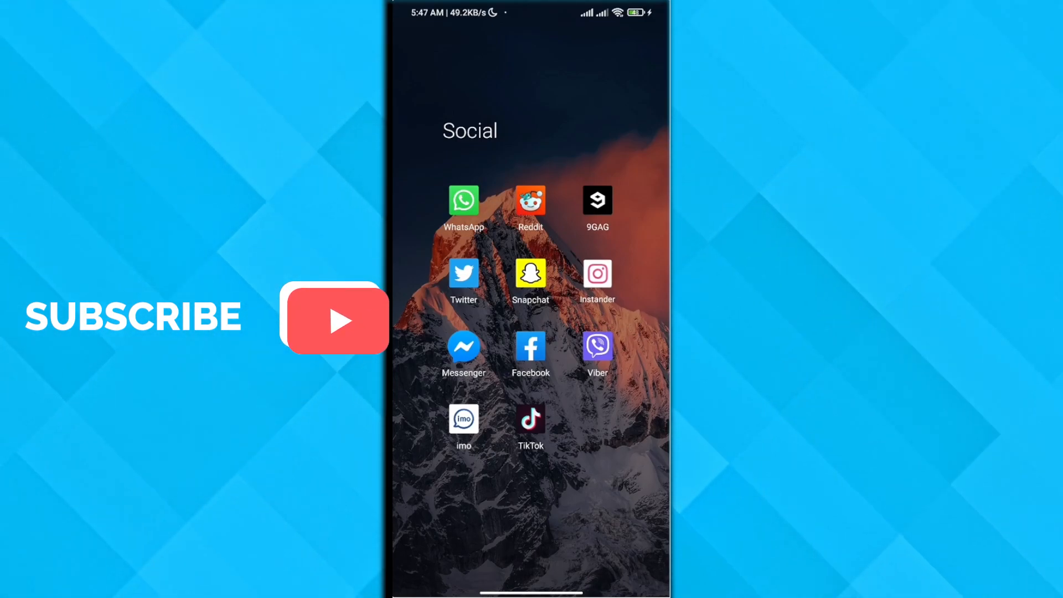
Step: Launch Instander from the Social folder and land on your own profile page
{"action": "left_click", "coordinate": [597, 275]}
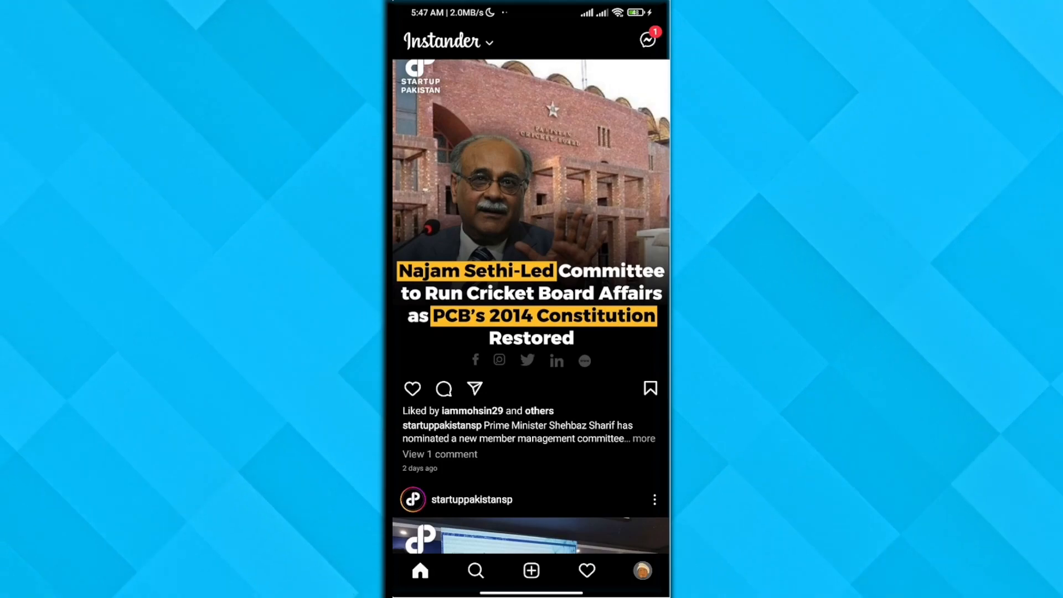
{"action": "scroll", "scroll_direction": "down", "scroll_amount": 3}
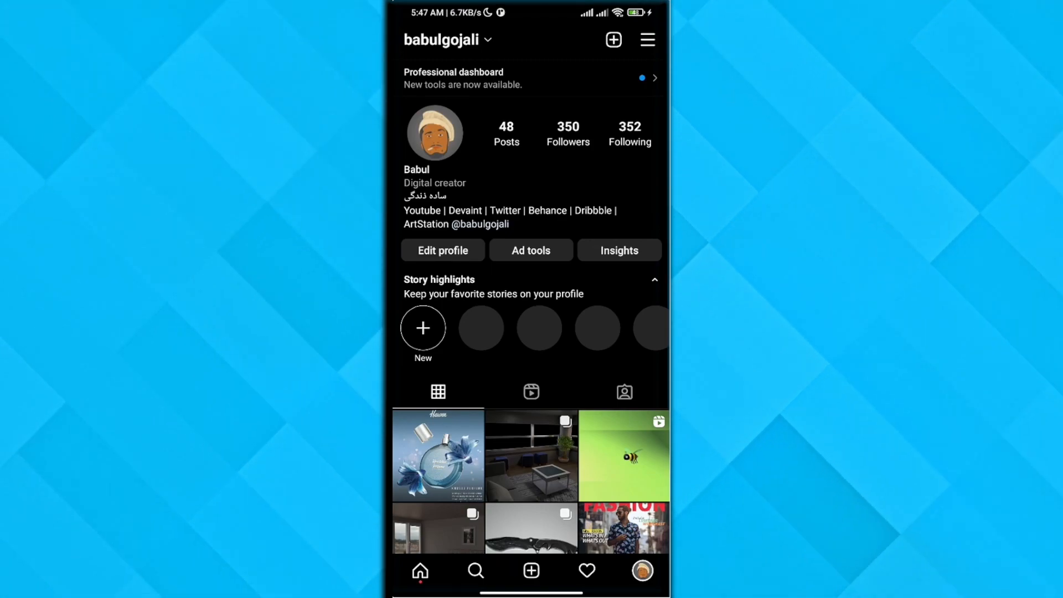
Step: Reach the Instander settings list from the profile's menu
{"action": "left_click", "coordinate": [647, 40]}
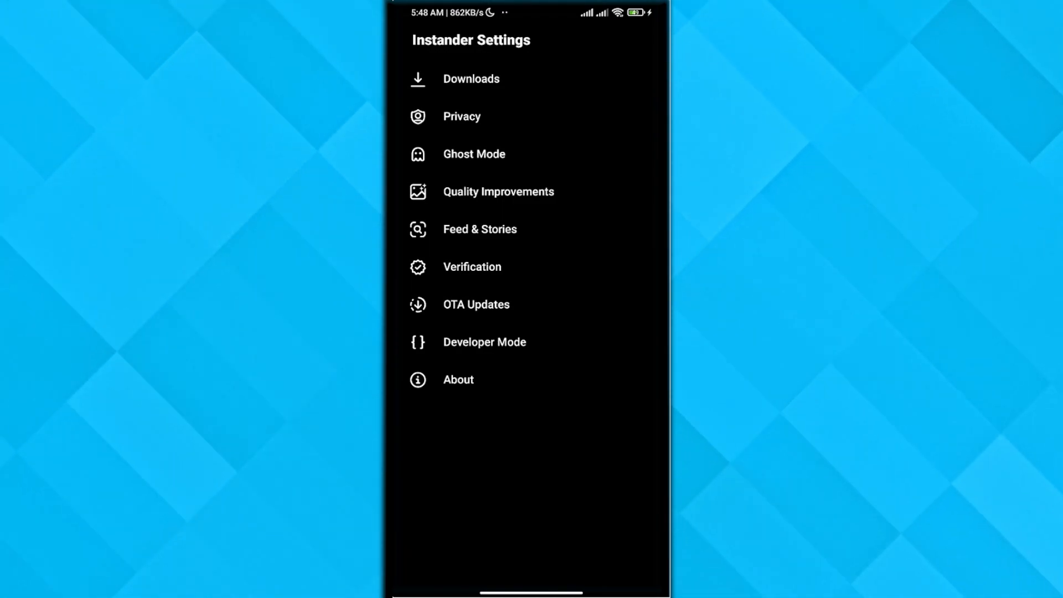
Step: In Ghost Mode, toggle 'Don't mark Direct as read' off and back on so it stays enabled
{"action": "left_click", "coordinate": [474, 154]}
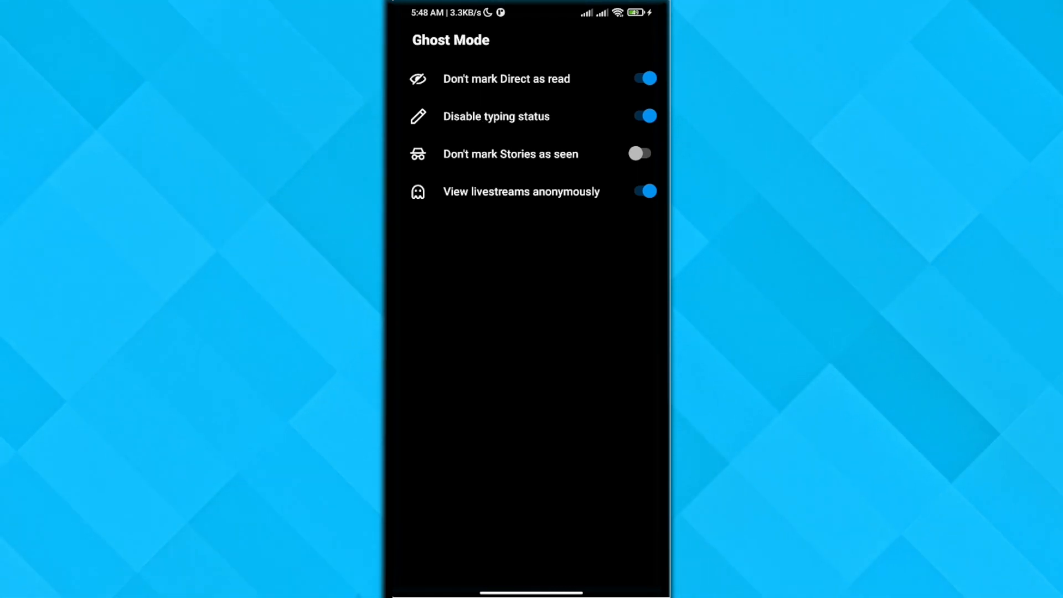
{"action": "left_click", "coordinate": [529, 78]}
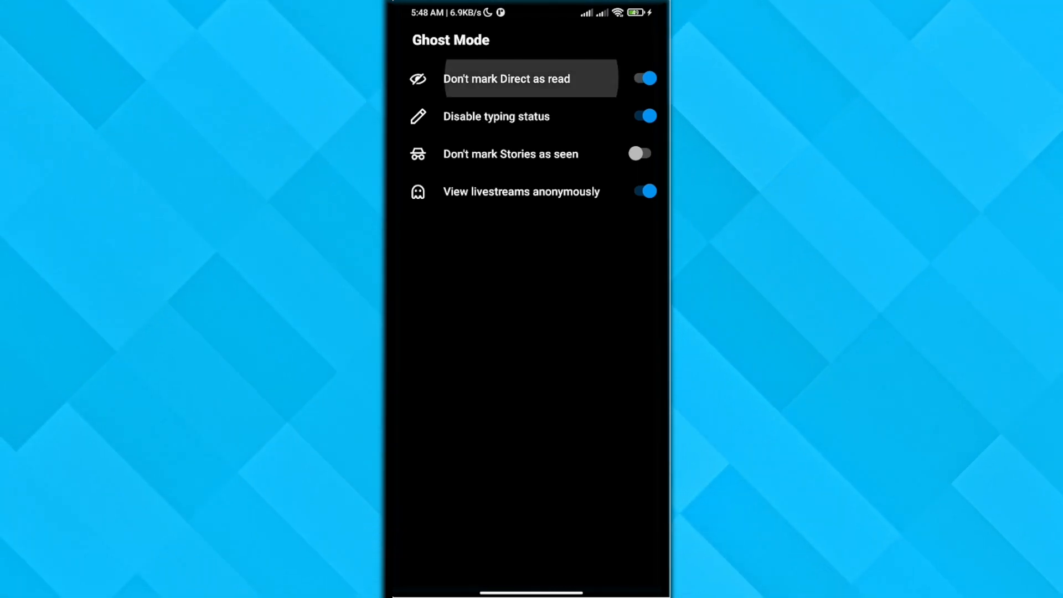
{"action": "left_click", "coordinate": [642, 78]}
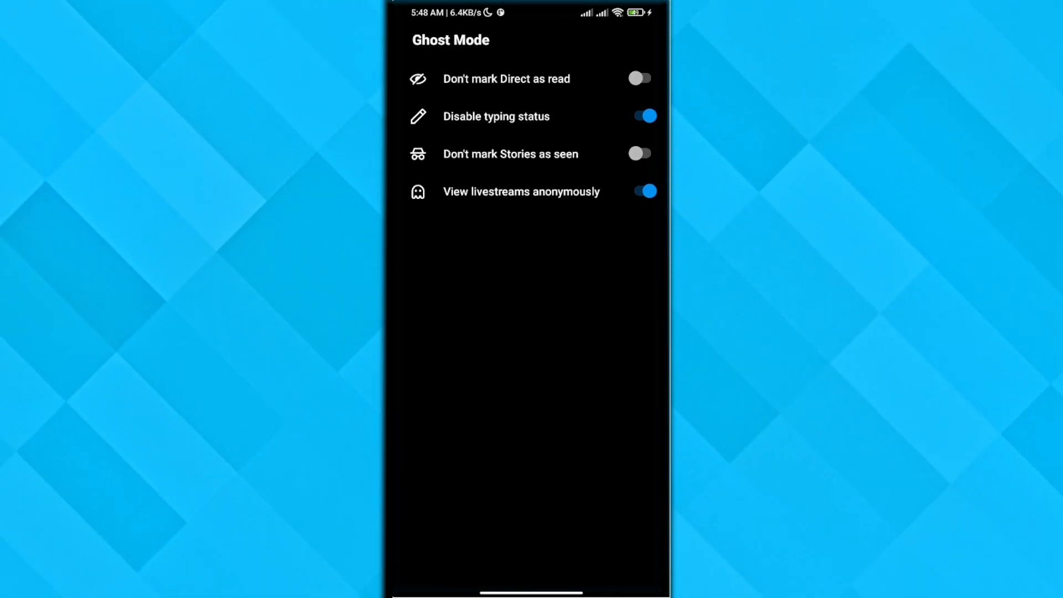
{"action": "left_click", "coordinate": [639, 78]}
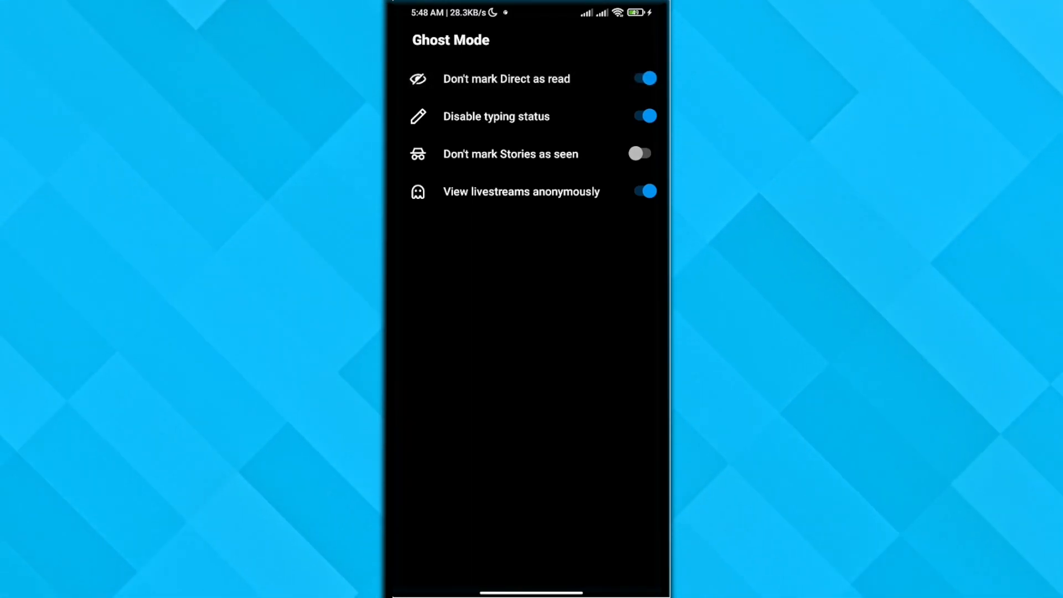